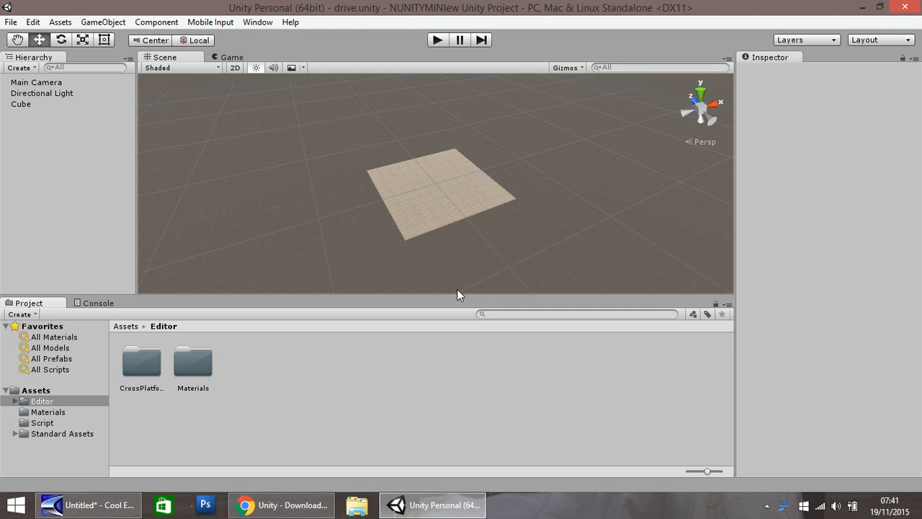
{"action": "mouse_move", "coordinate": [229, 367]}
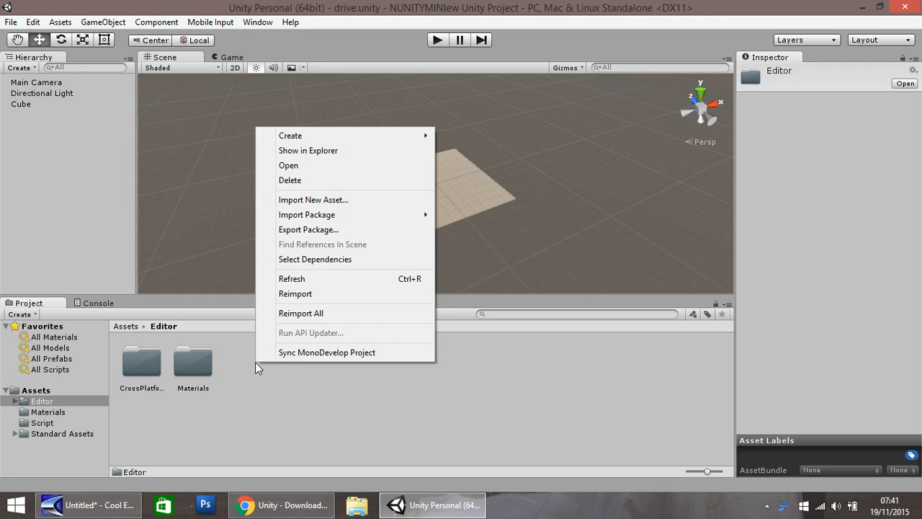
{"action": "mouse_move", "coordinate": [331, 214]}
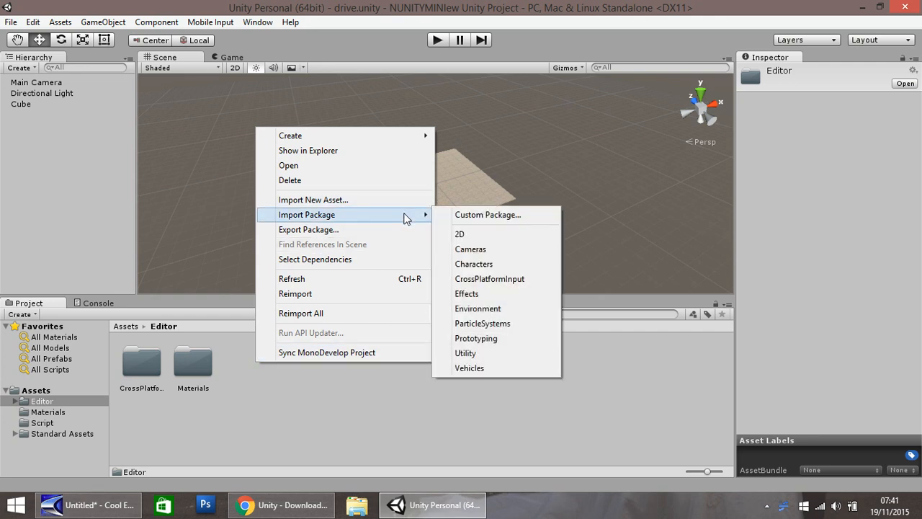
{"action": "mouse_move", "coordinate": [468, 368]}
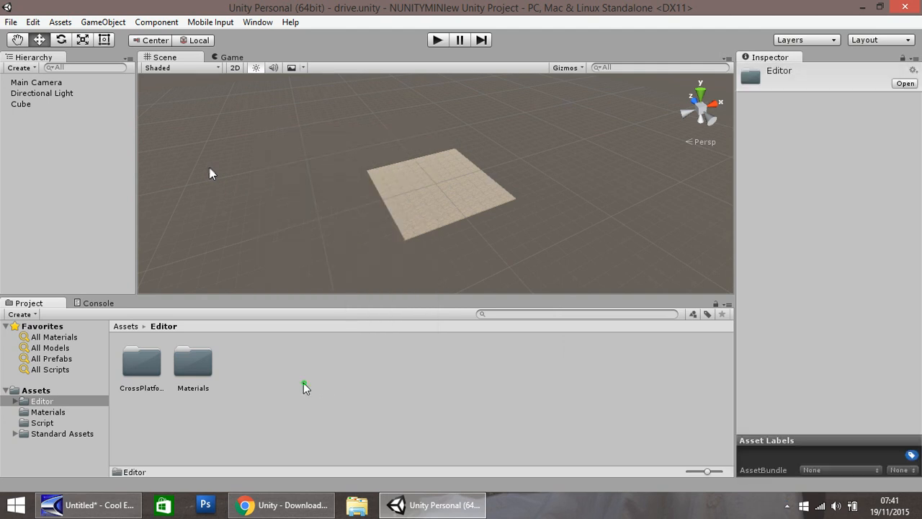
View the Unity download archive in Chrome and check the Windows downloads for Unity 5.2.0
{"action": "right_click", "coordinate": [305, 387]}
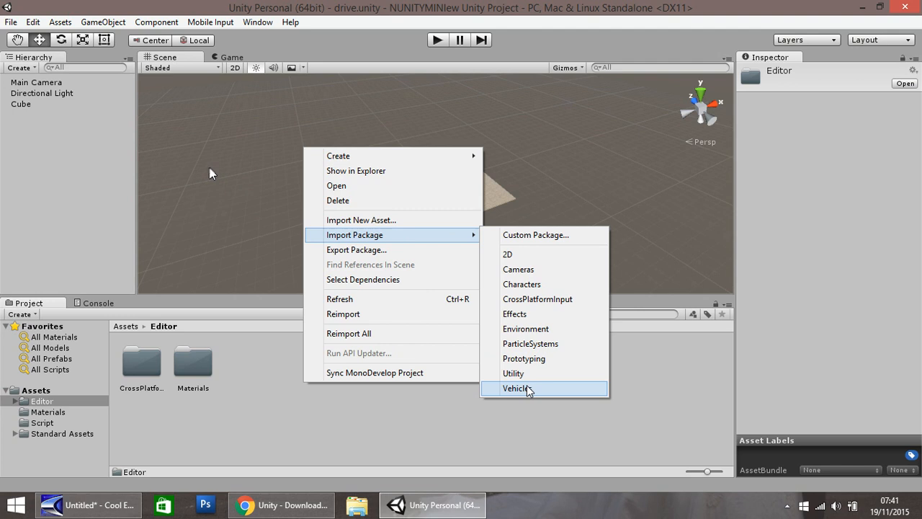
{"action": "mouse_move", "coordinate": [514, 373]}
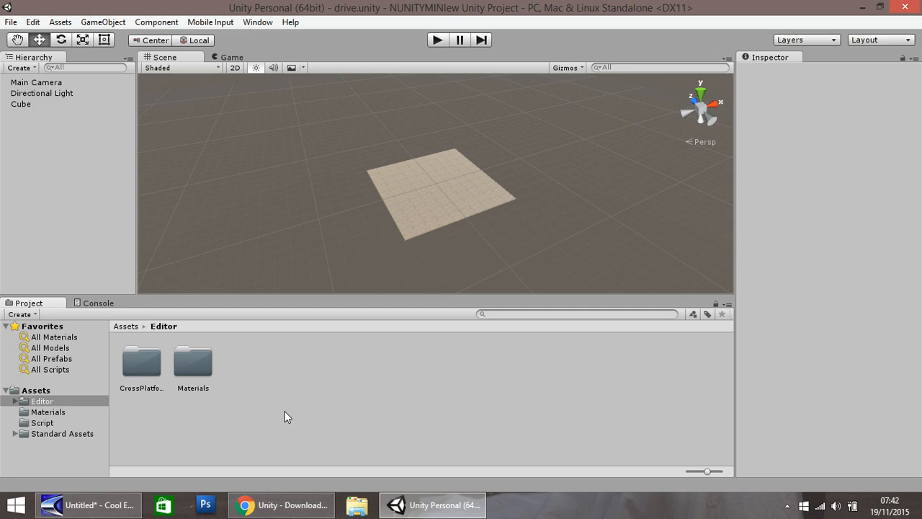
{"action": "mouse_move", "coordinate": [301, 464]}
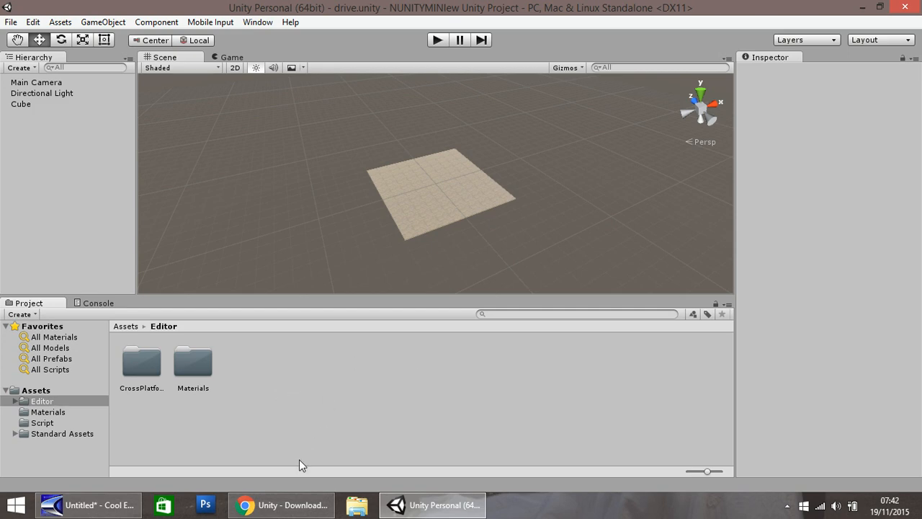
{"action": "left_click", "coordinate": [281, 504]}
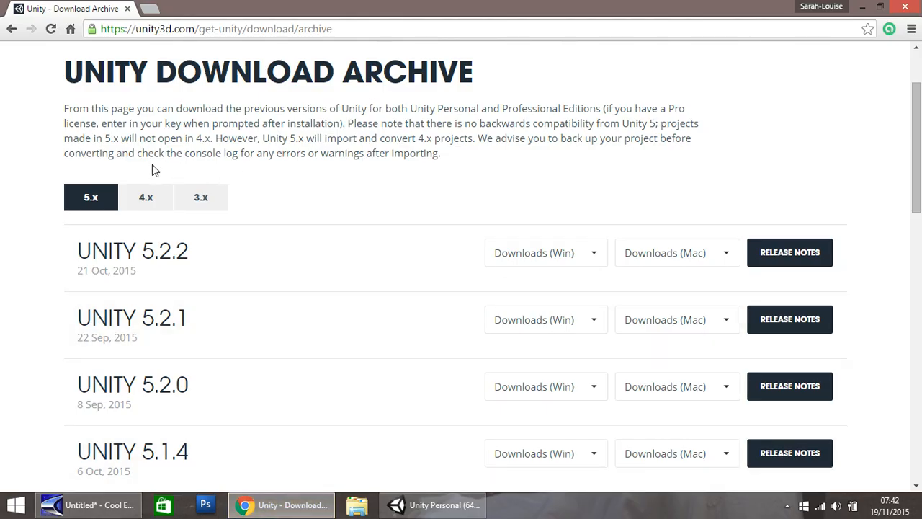
{"action": "mouse_move", "coordinate": [133, 254]}
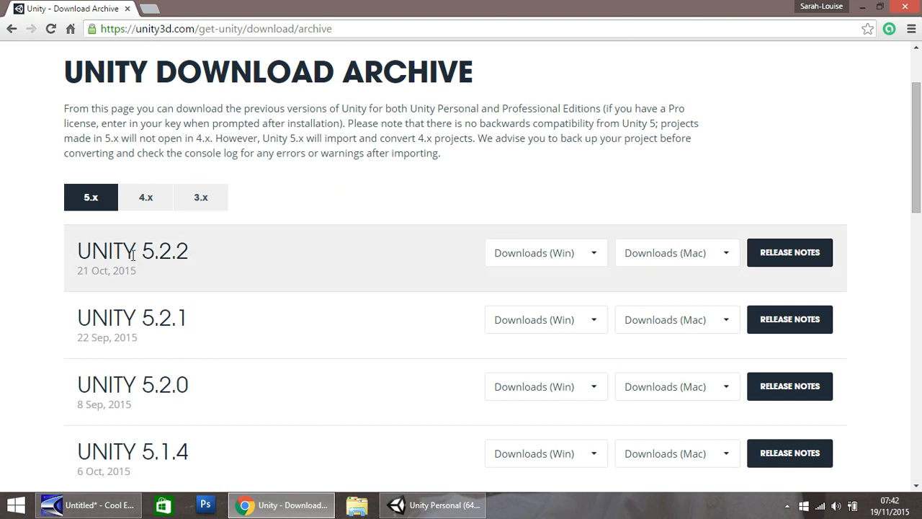
{"action": "mouse_move", "coordinate": [158, 272]}
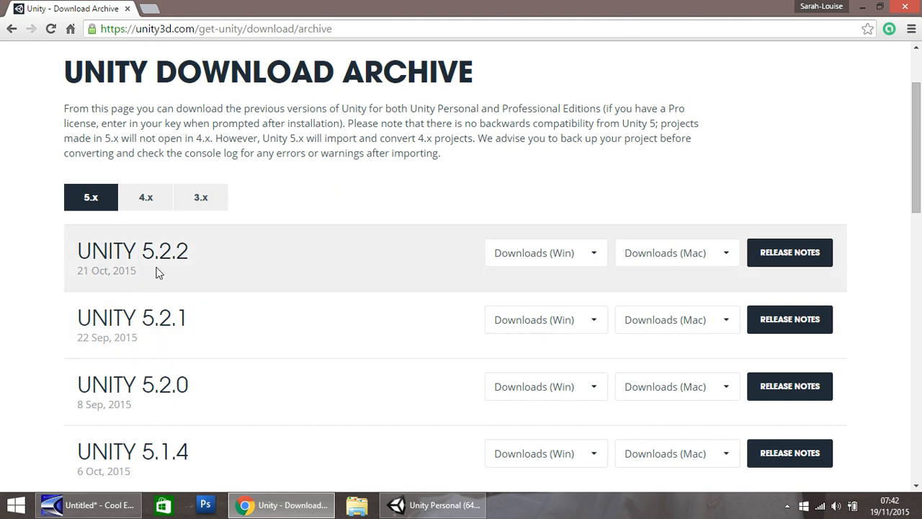
{"action": "mouse_move", "coordinate": [179, 389]}
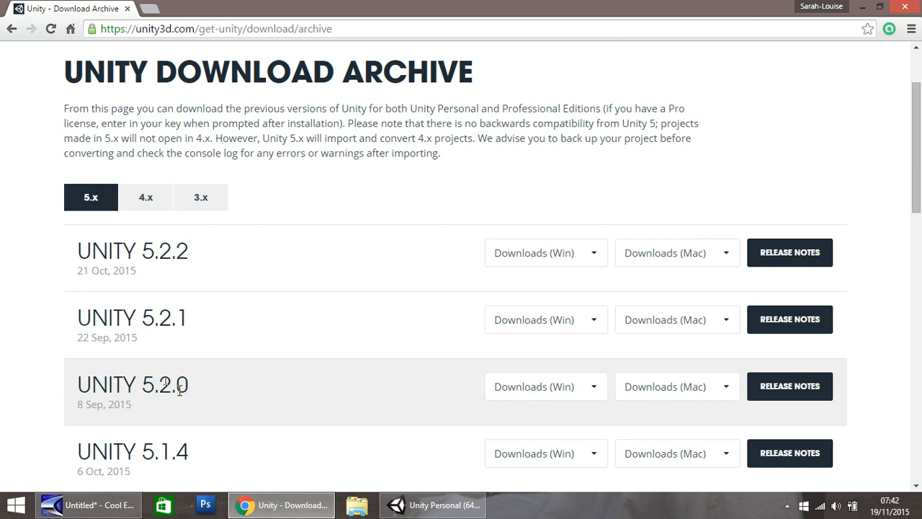
{"action": "mouse_move", "coordinate": [556, 396]}
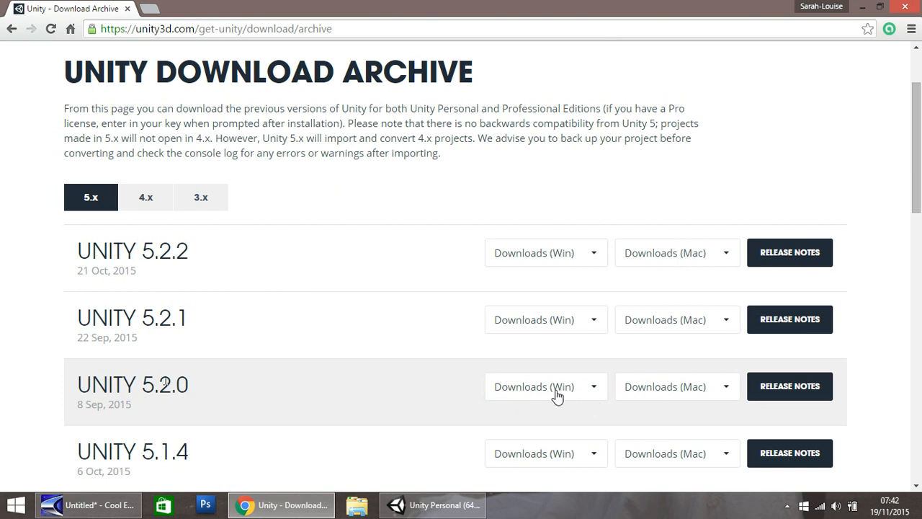
{"action": "mouse_move", "coordinate": [596, 382]}
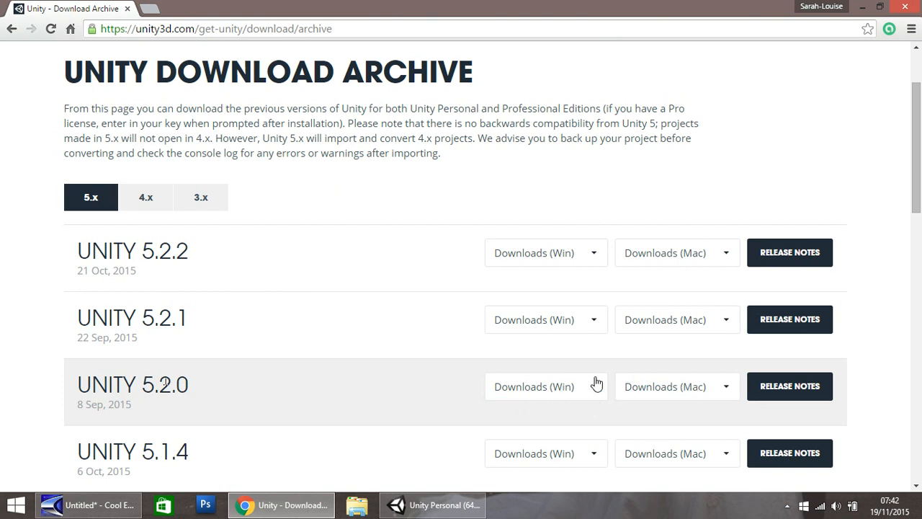
{"action": "left_click", "coordinate": [545, 386]}
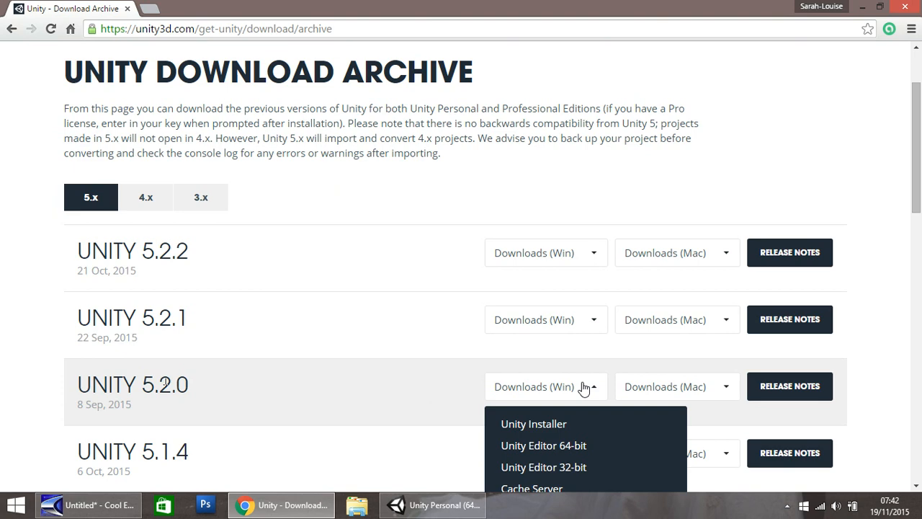
{"action": "scroll", "scroll_direction": "down", "scroll_amount": 3}
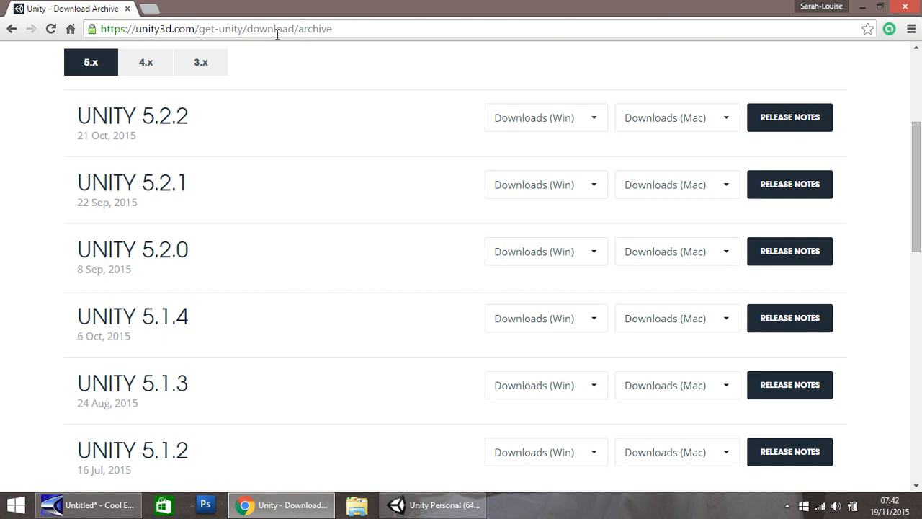
{"action": "mouse_move", "coordinate": [232, 266]}
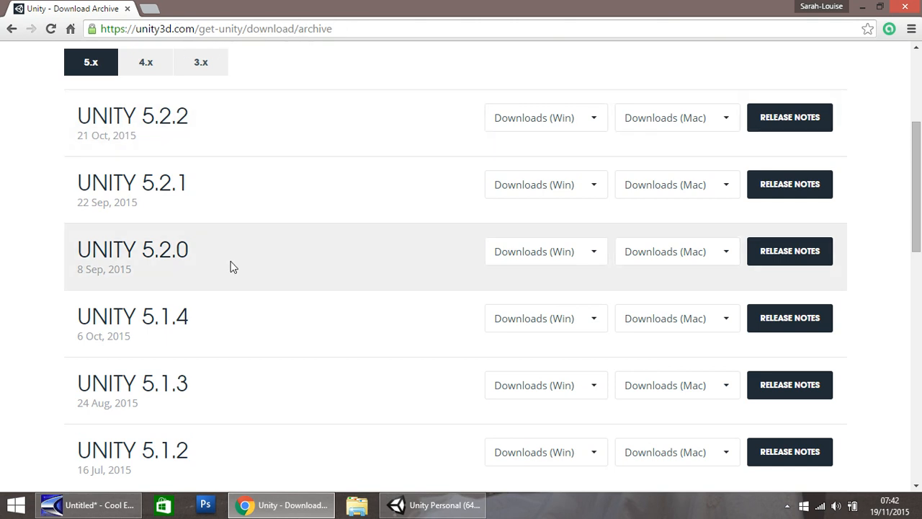
Browse Standard Assets > Vehicles > Car > Prefabs and place the Car prefab into the scene
{"action": "left_click", "coordinate": [432, 504]}
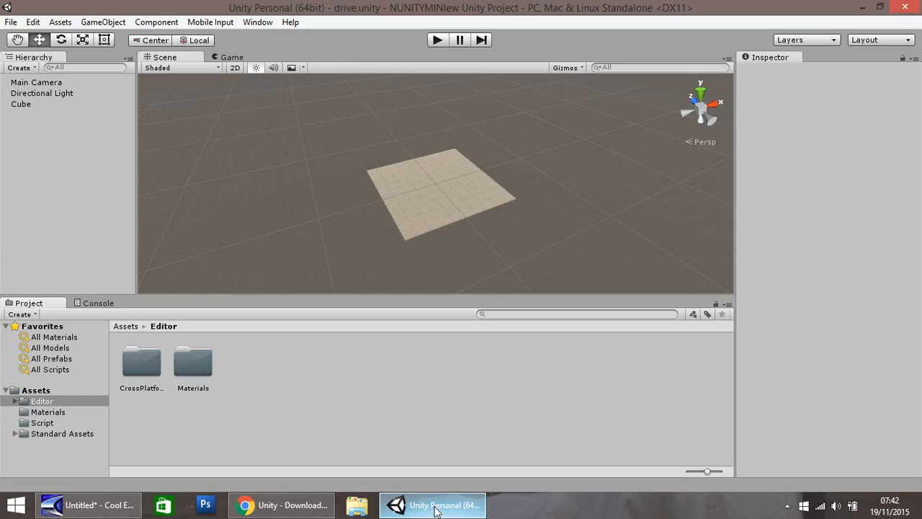
{"action": "mouse_move", "coordinate": [315, 203]}
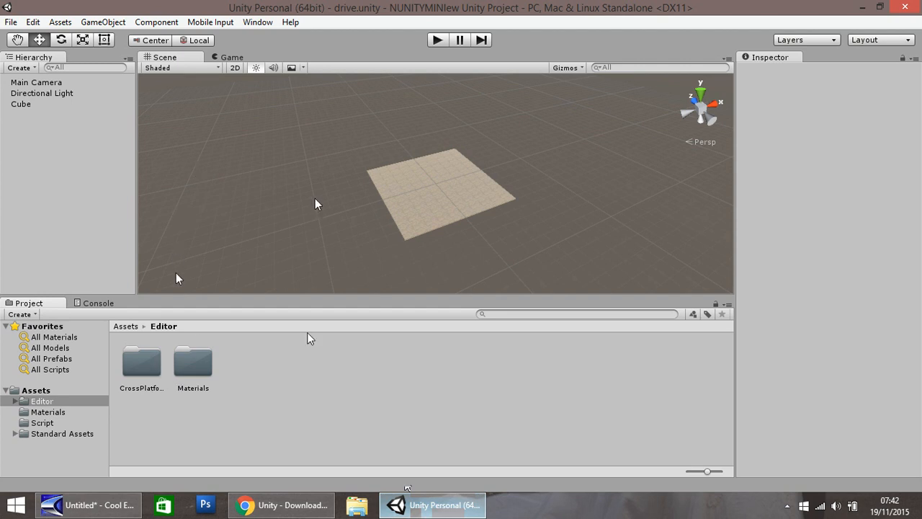
{"action": "left_click", "coordinate": [62, 433]}
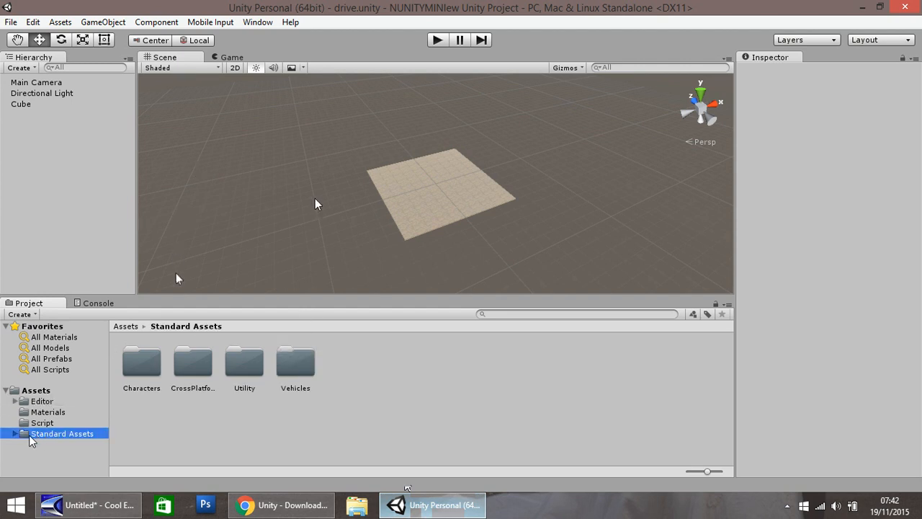
{"action": "left_click", "coordinate": [15, 433]}
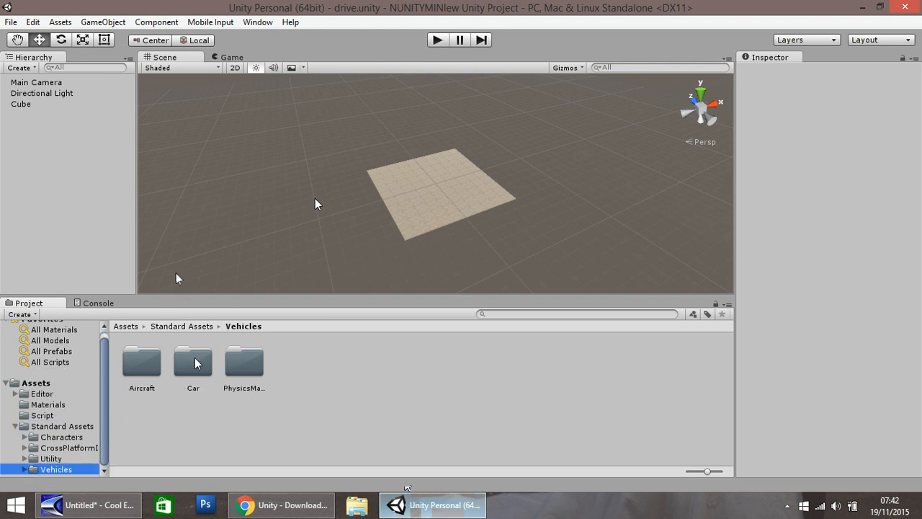
{"action": "double_click", "coordinate": [192, 362]}
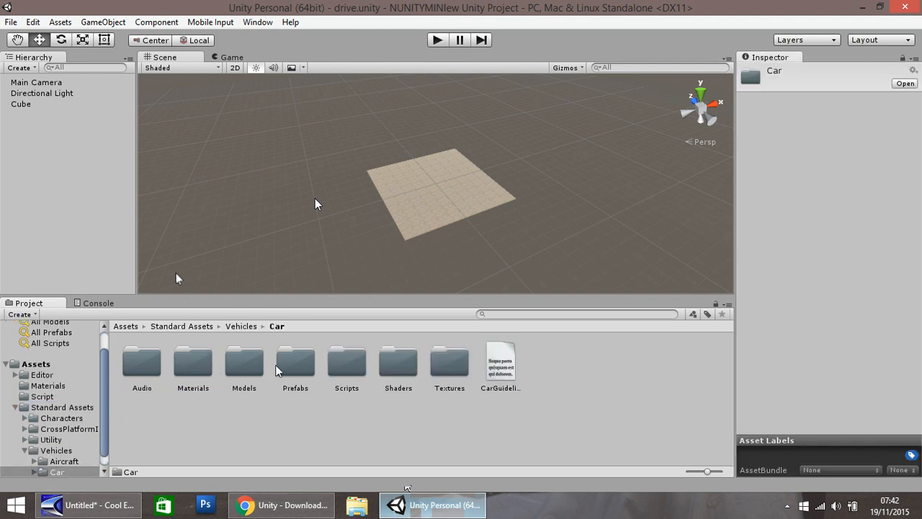
{"action": "double_click", "coordinate": [295, 363]}
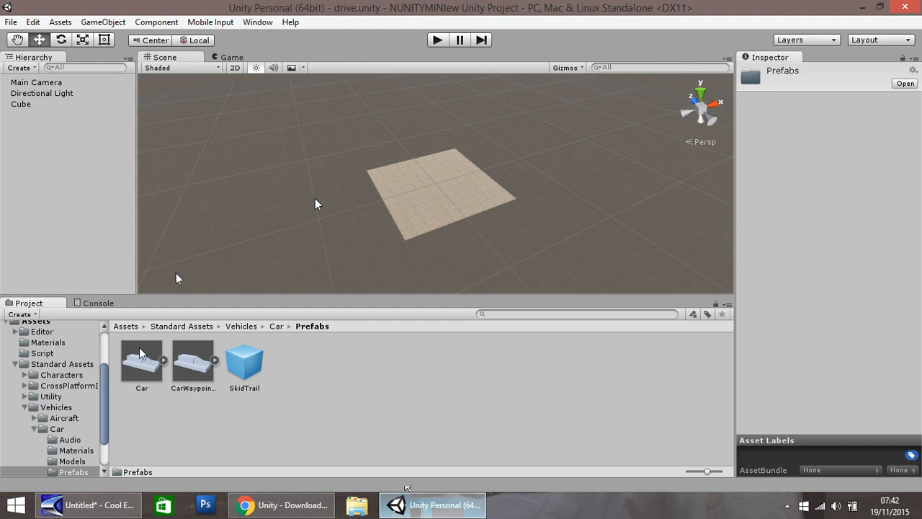
{"action": "left_click", "coordinate": [141, 360]}
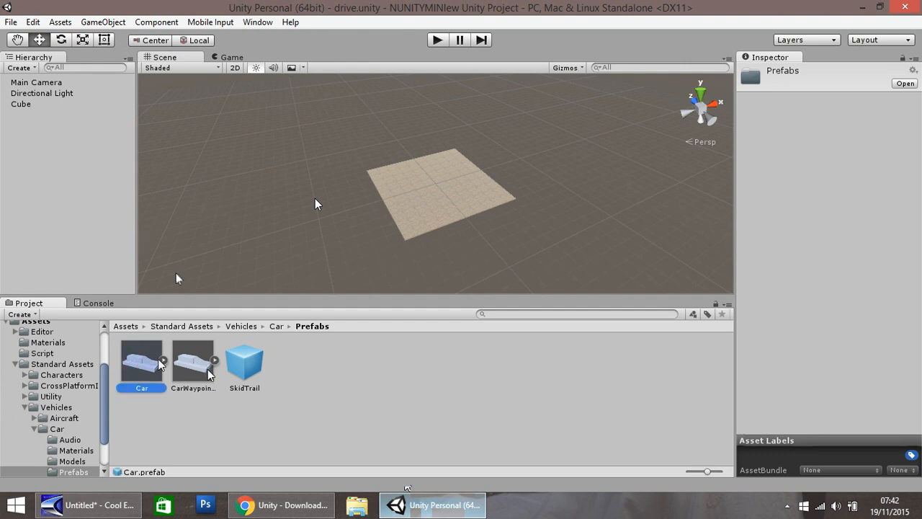
{"action": "mouse_move", "coordinate": [137, 353]}
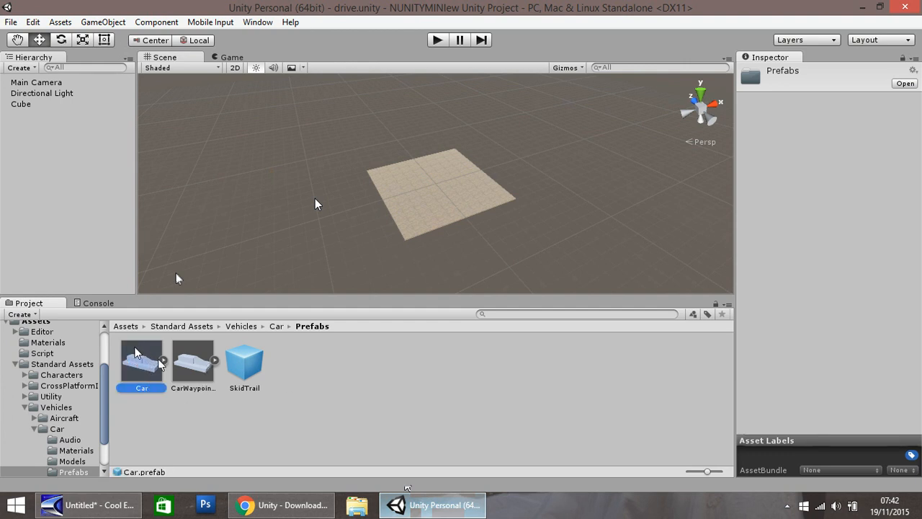
{"action": "left_click", "coordinate": [142, 360]}
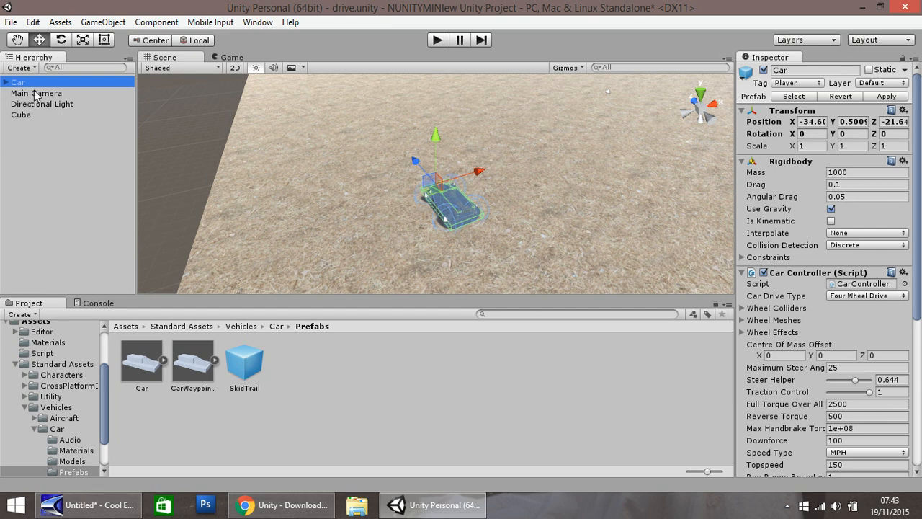
Make the Main Camera a child of the Car tilted down 25 degrees on X
{"action": "left_click", "coordinate": [40, 93]}
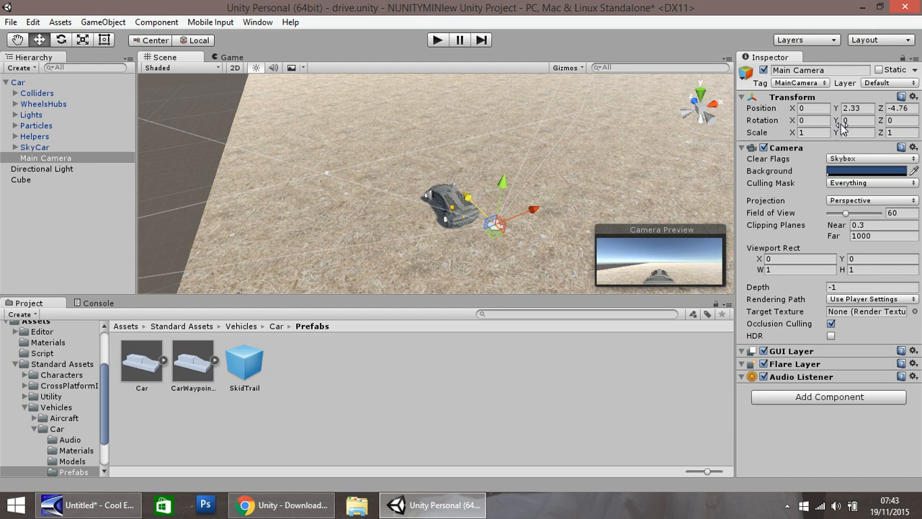
{"action": "left_click", "coordinate": [812, 121]}
{"action": "type", "text": "25"}
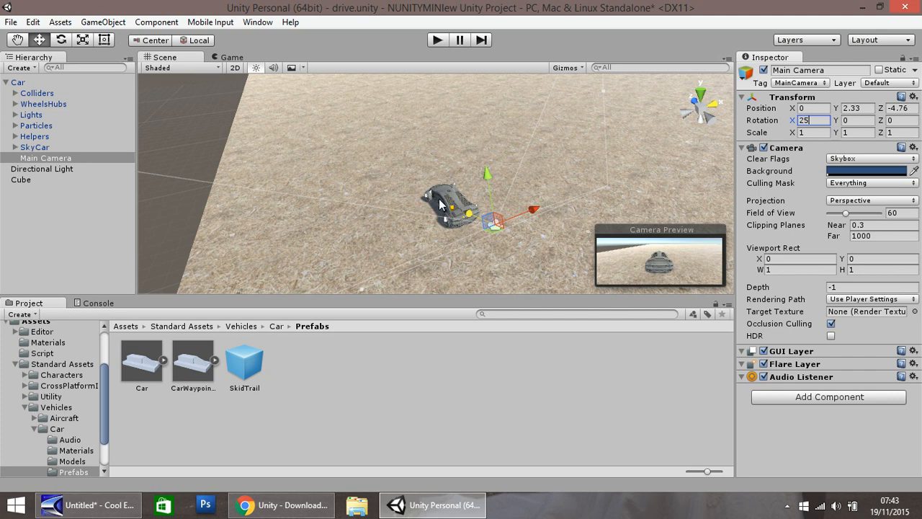
{"action": "mouse_move", "coordinate": [320, 315]}
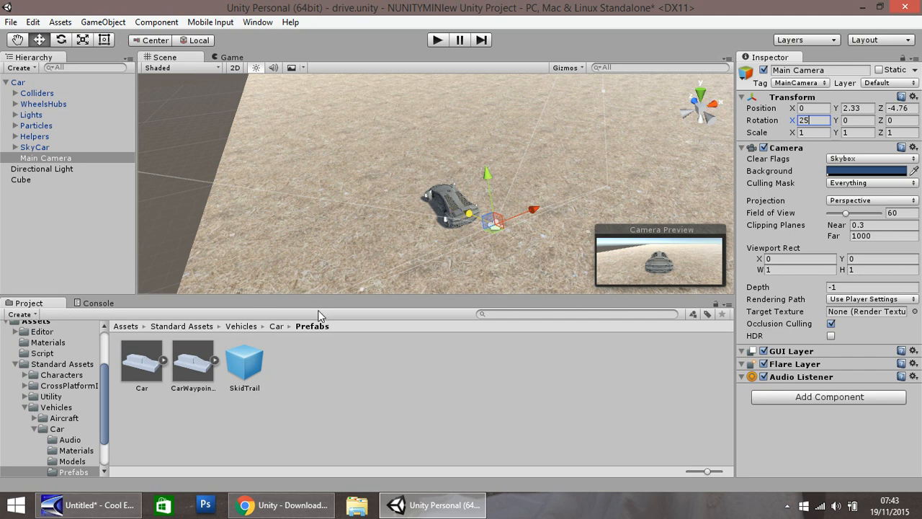
{"action": "mouse_move", "coordinate": [30, 348]}
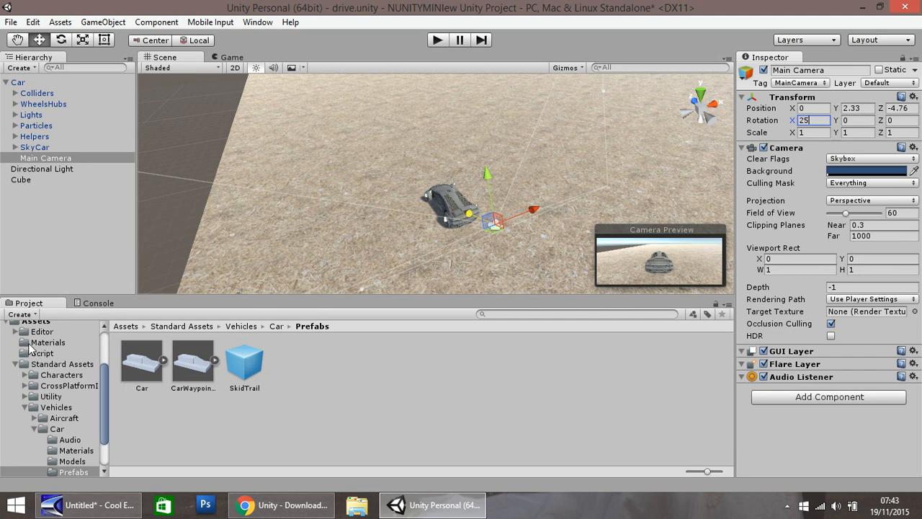
{"action": "left_click", "coordinate": [48, 342]}
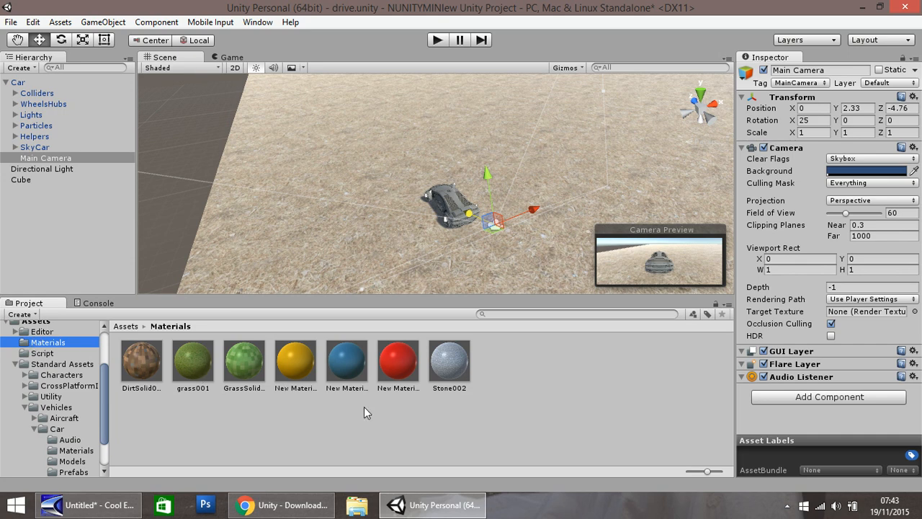
{"action": "mouse_move", "coordinate": [409, 369]}
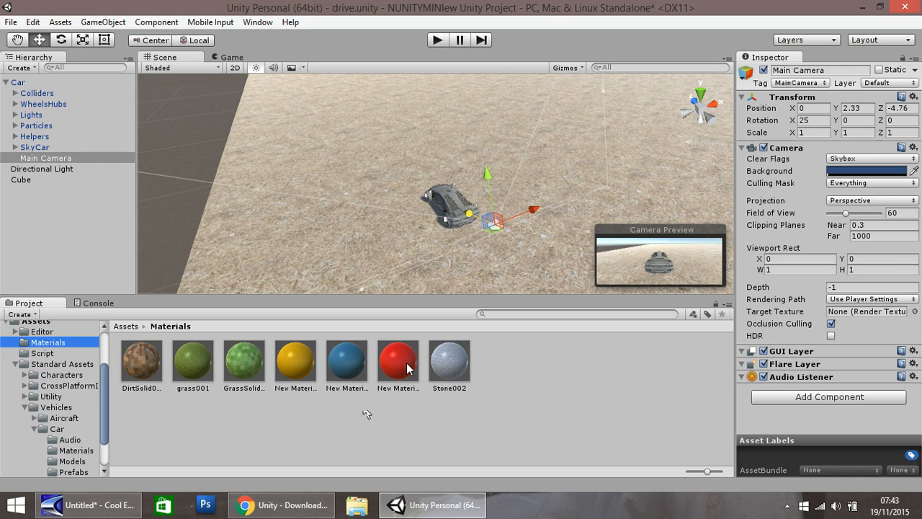
Apply the red New Material 2 to the car body and inspect its Colliders and Lights groups
{"action": "left_click", "coordinate": [398, 361]}
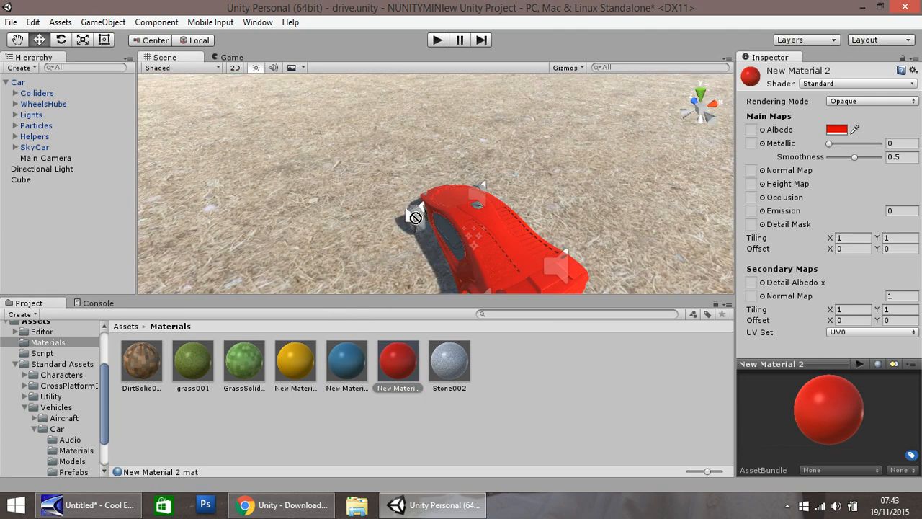
{"action": "mouse_move", "coordinate": [387, 370]}
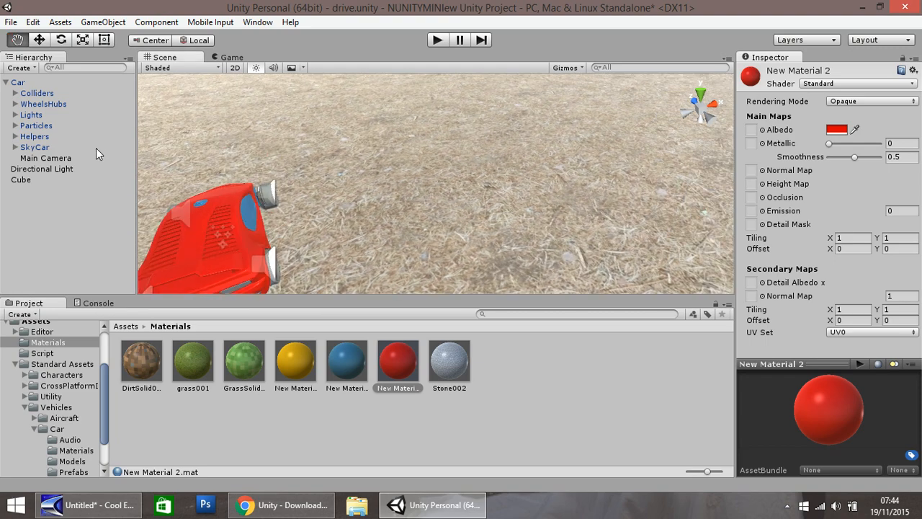
{"action": "left_click", "coordinate": [37, 93]}
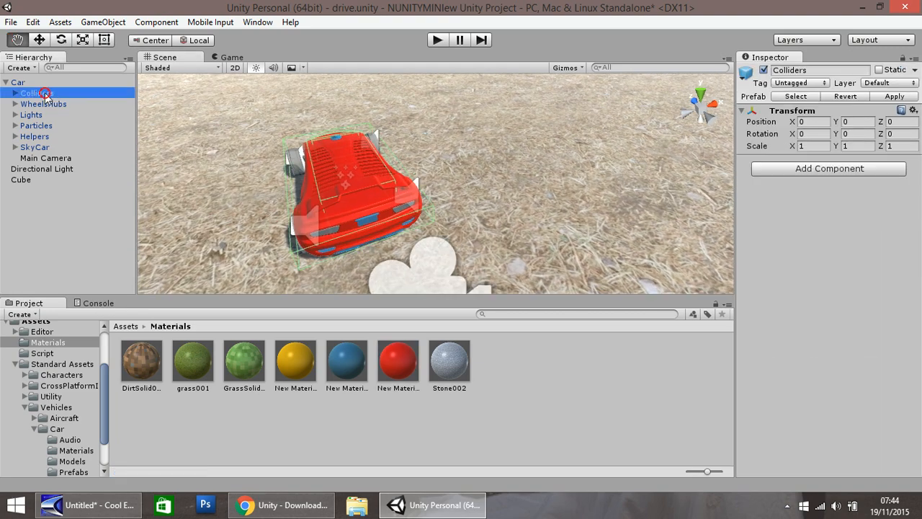
{"action": "left_click", "coordinate": [31, 114]}
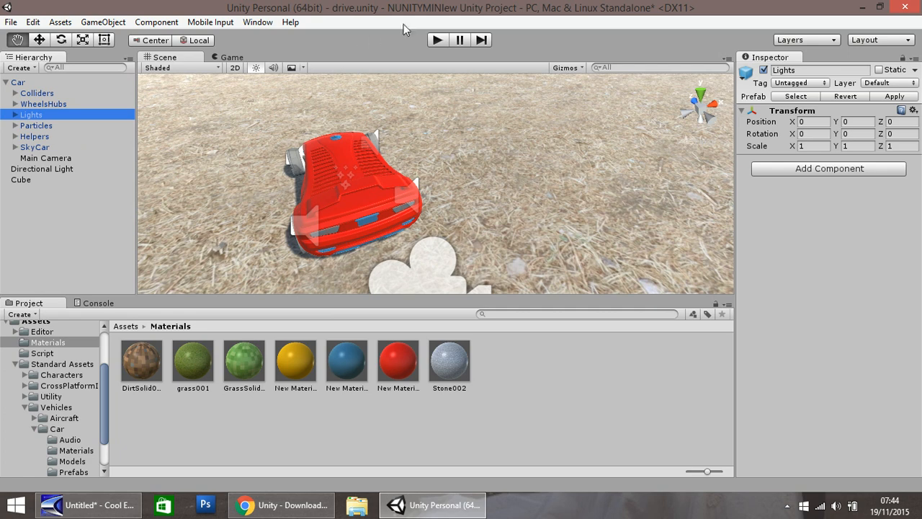
{"action": "left_click", "coordinate": [436, 39]}
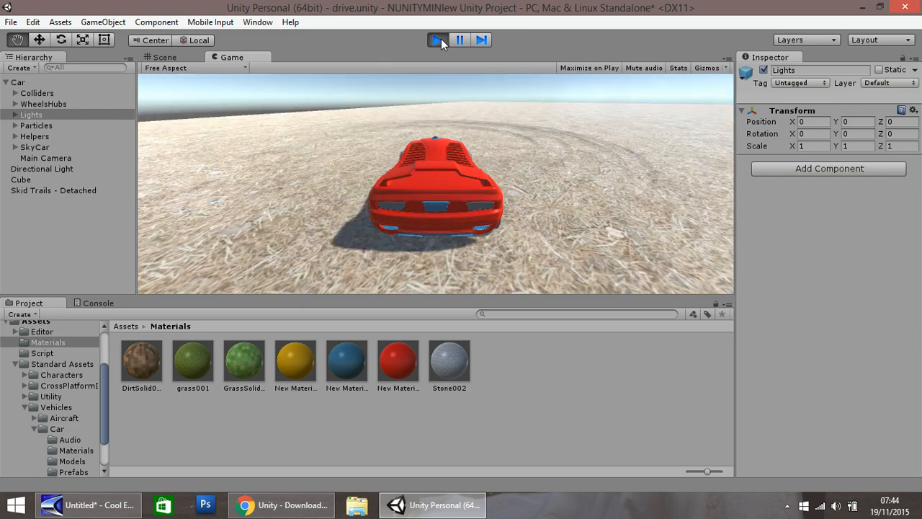
{"action": "left_click", "coordinate": [438, 39]}
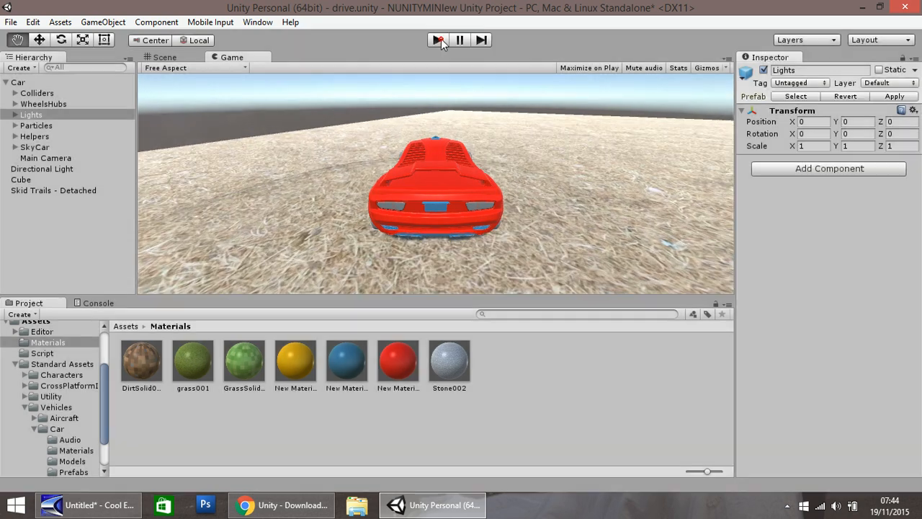
{"action": "left_click", "coordinate": [438, 39]}
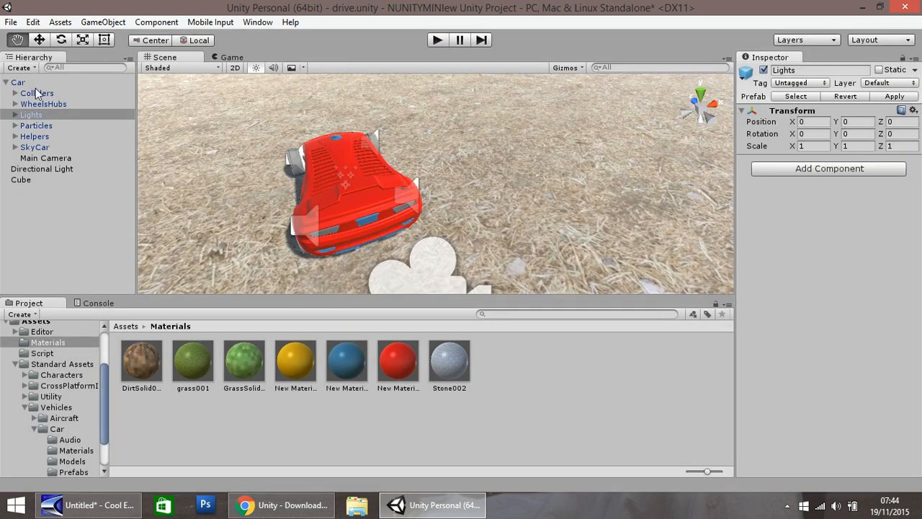
Select the Car object and view its Rigidbody and Car Controller (Script) settings
{"action": "left_click", "coordinate": [17, 82]}
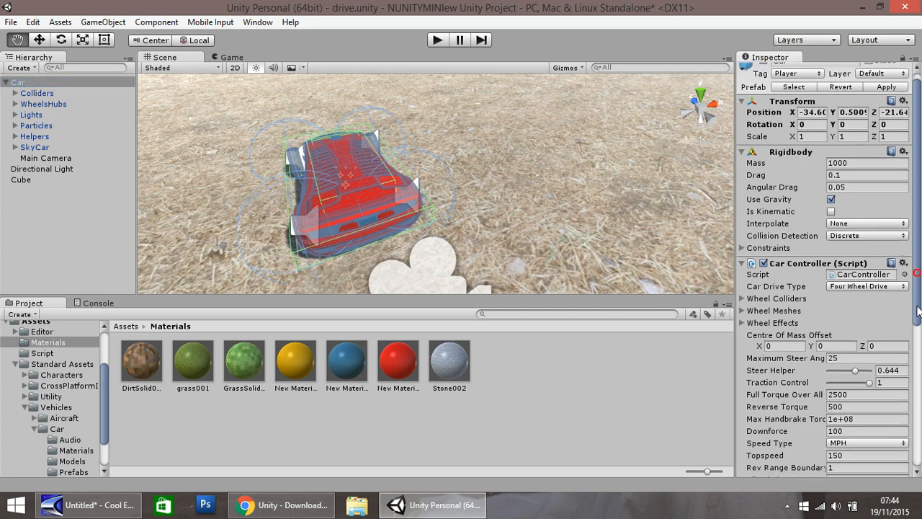
{"action": "scroll", "scroll_direction": "down", "scroll_amount": 3}
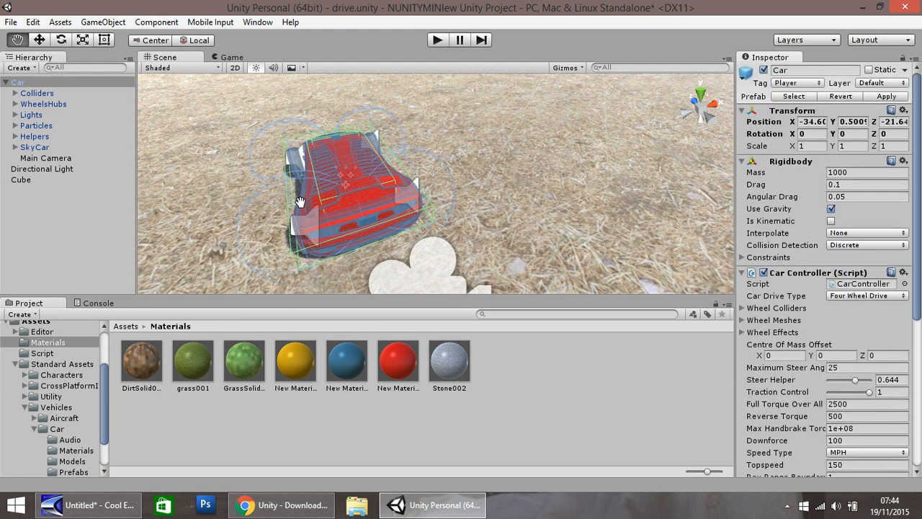
{"action": "mouse_move", "coordinate": [53, 328]}
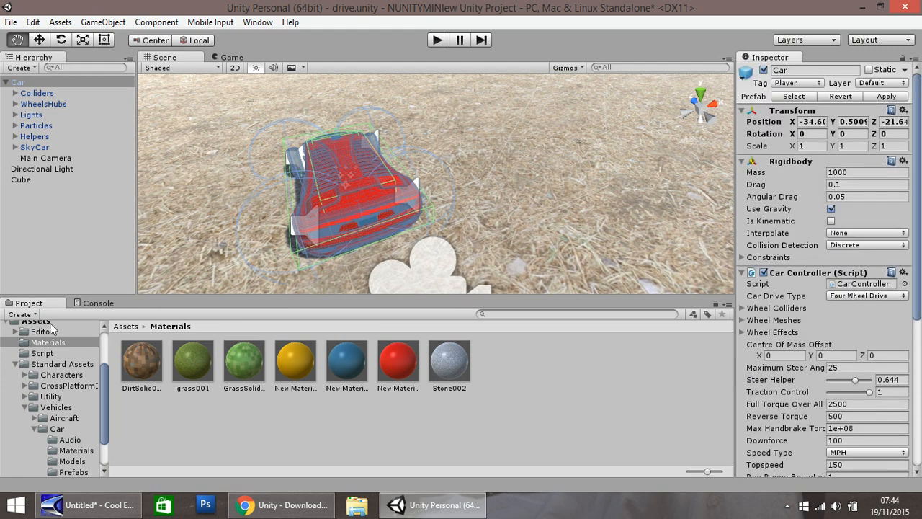